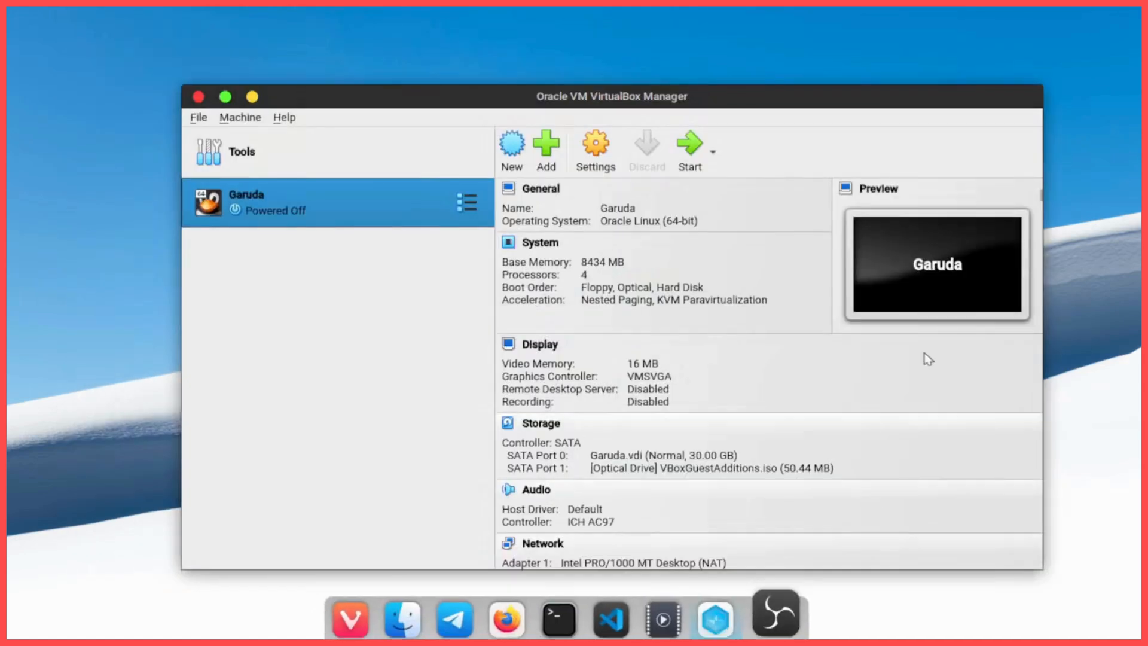
- Start the powered-off Garuda virtual machine from the toolbar
scroll("down", 3)
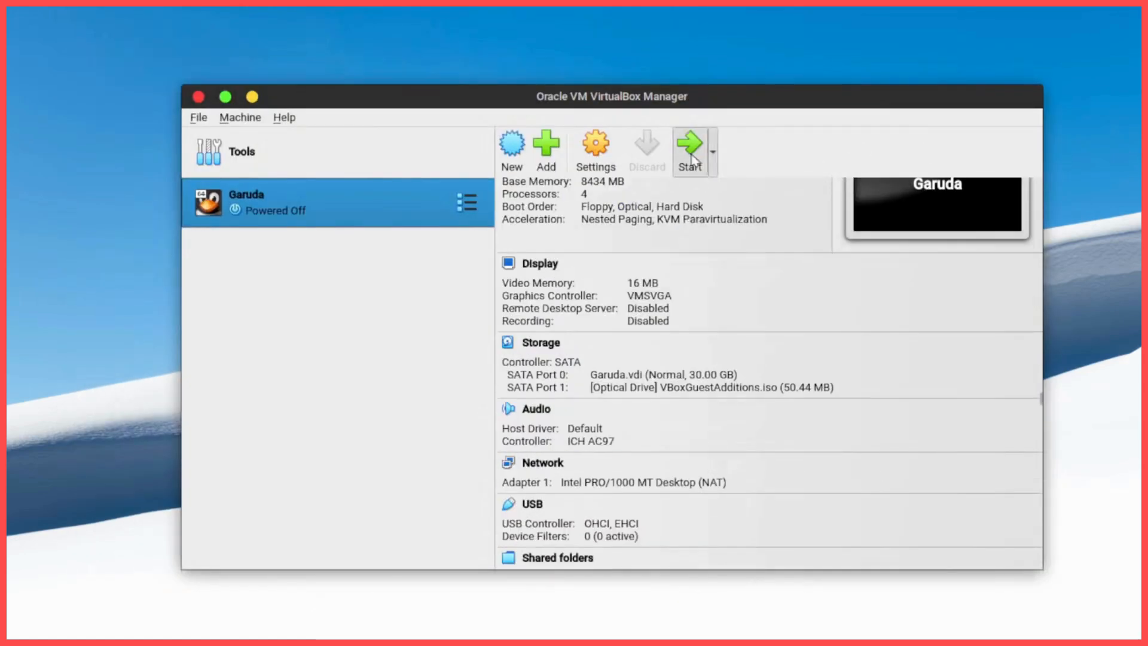
left_click(687, 143)
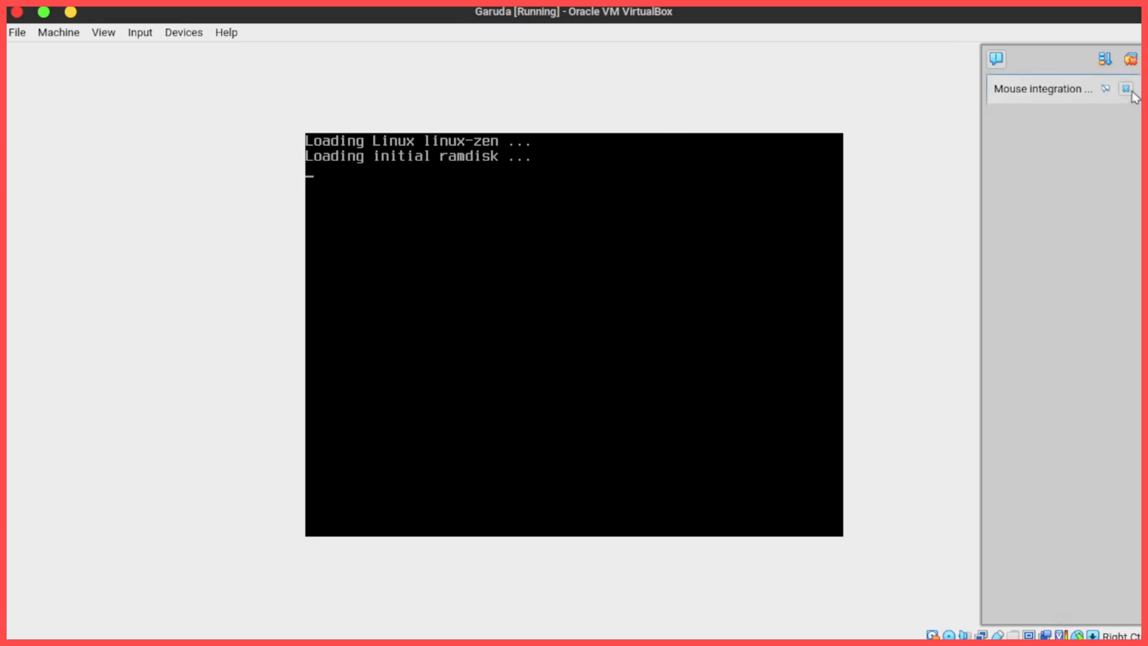
- Dismiss the mouse integration notice and log in as garuda, retrying after Login Failed
left_click(1127, 89)
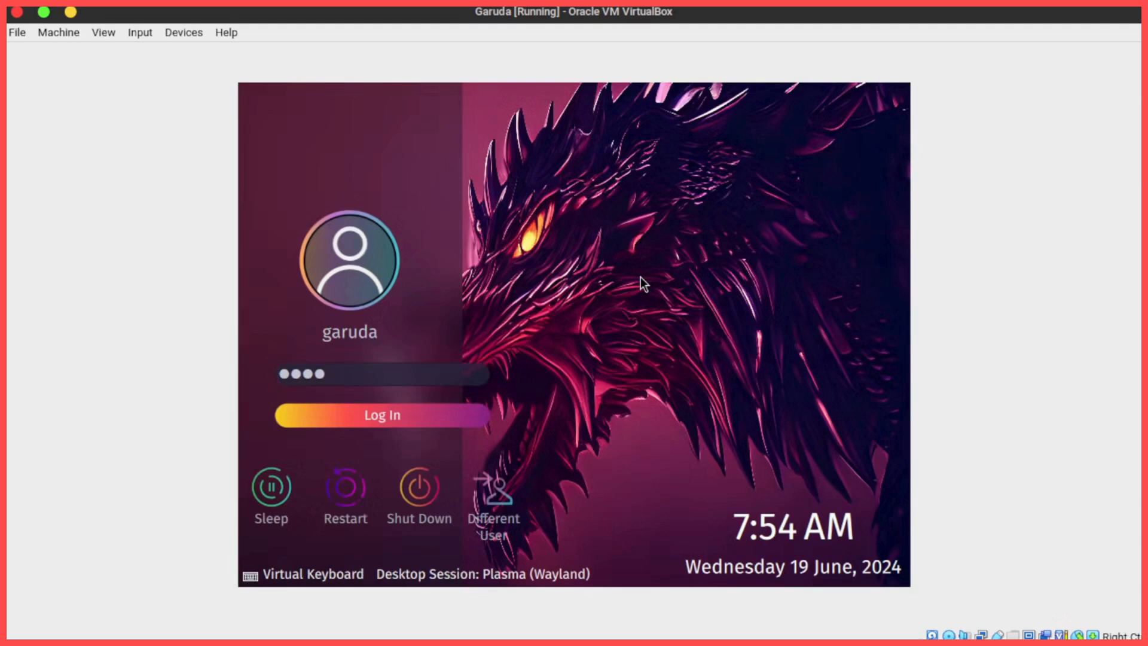
left_click(380, 415)
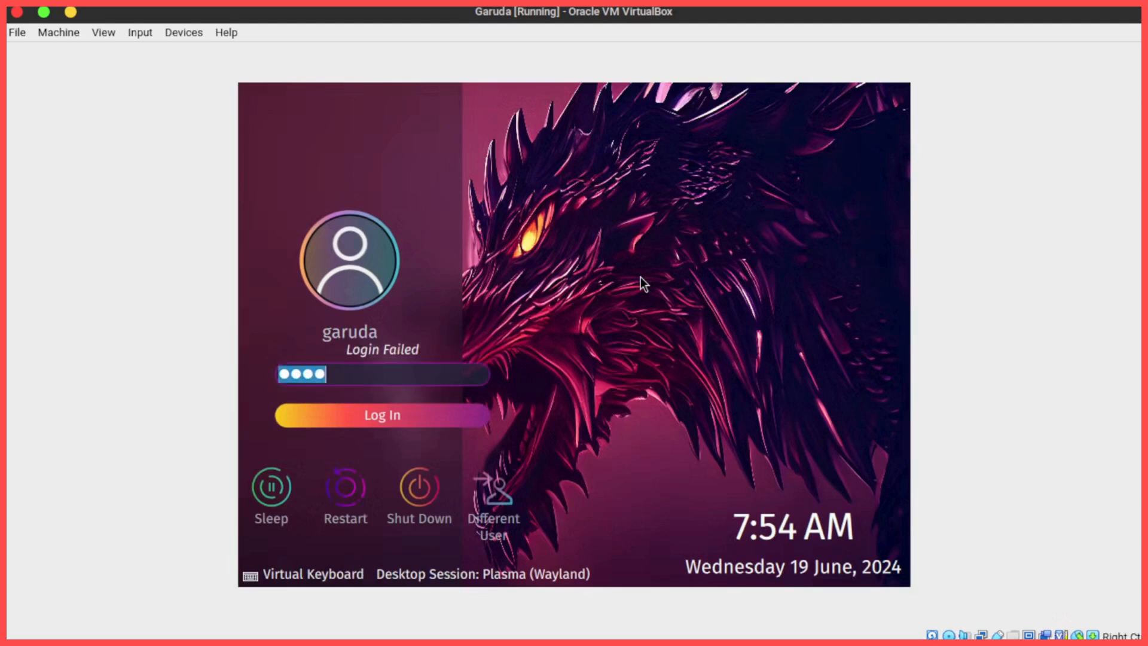
key("Backspace")
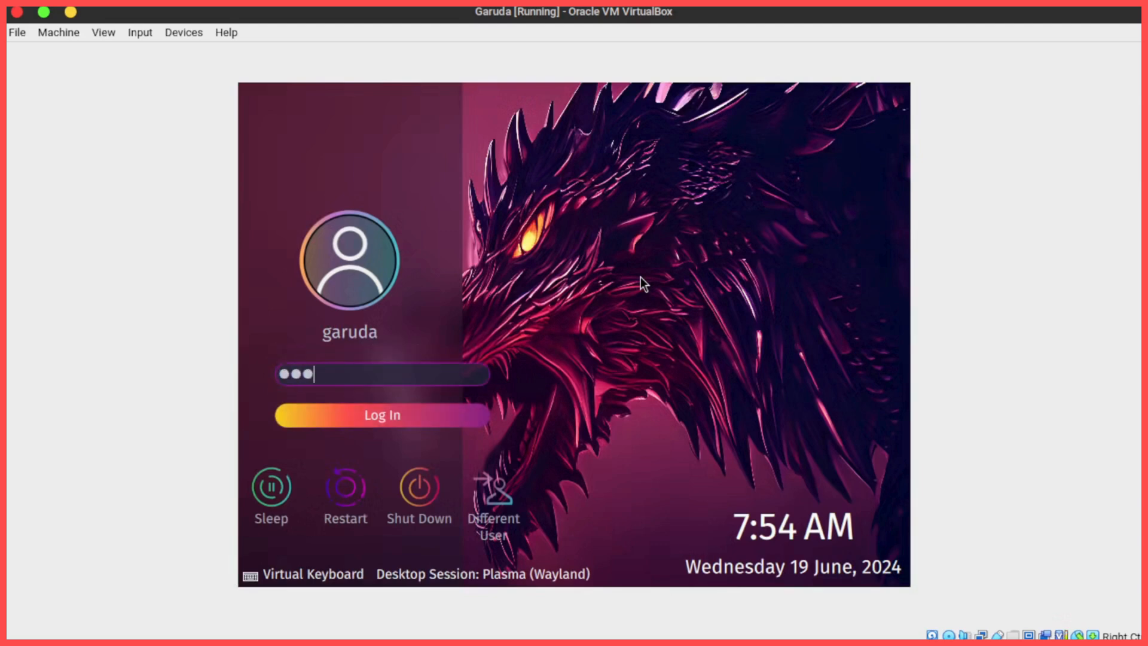
left_click(381, 415)
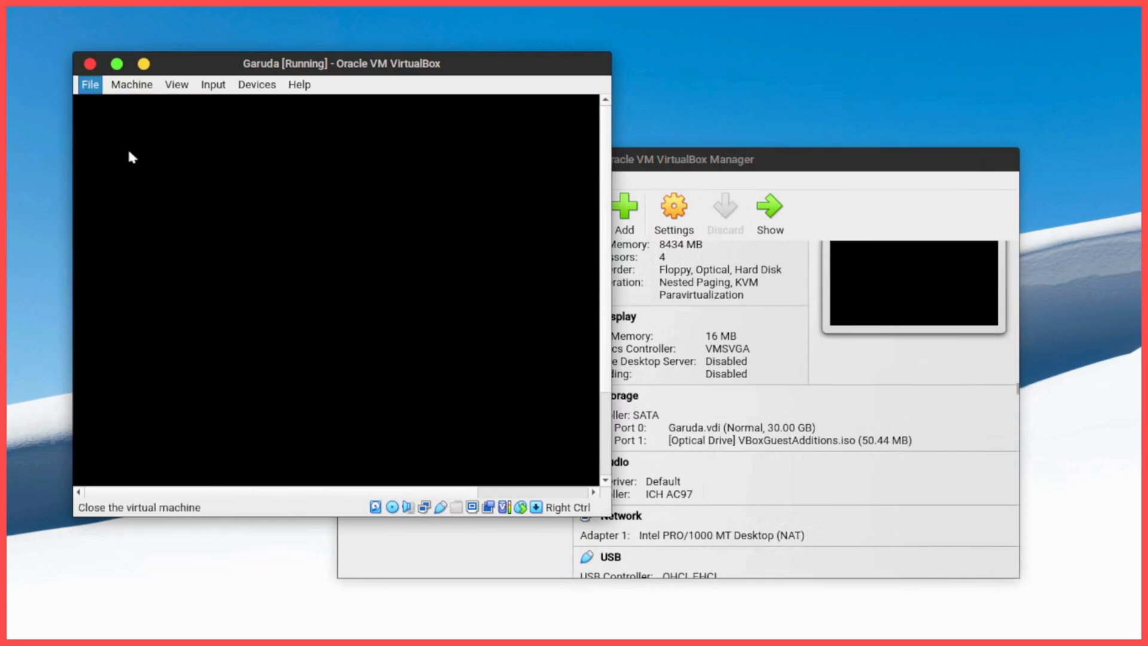
- Close the Garuda VM window choosing Power off the machine
left_click(90, 63)
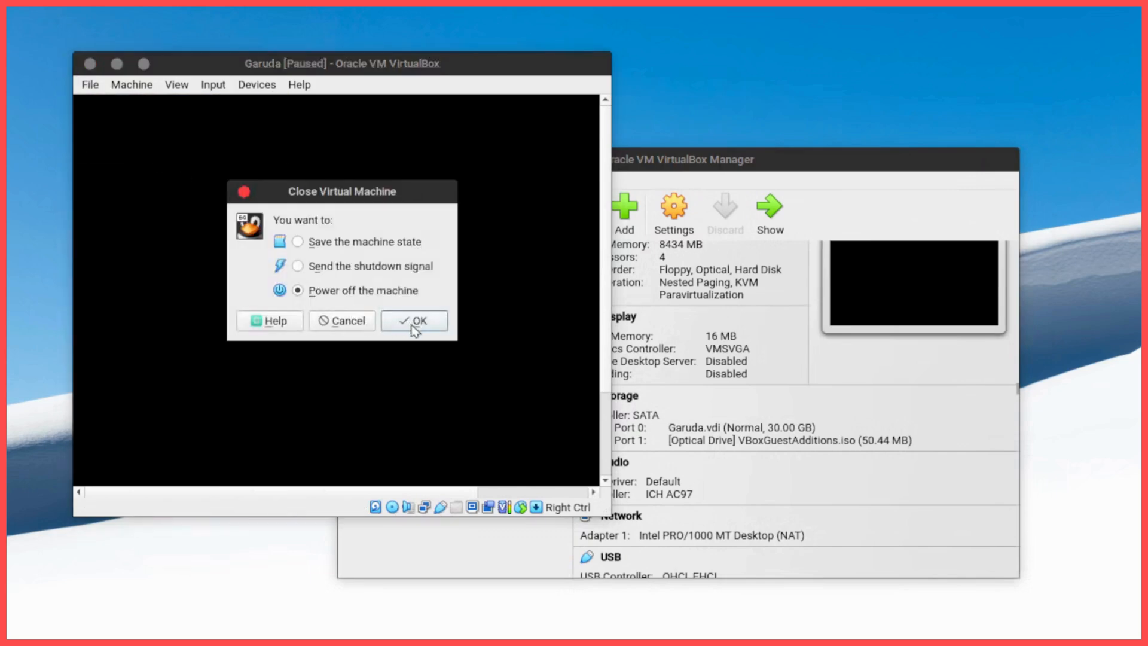
left_click(414, 321)
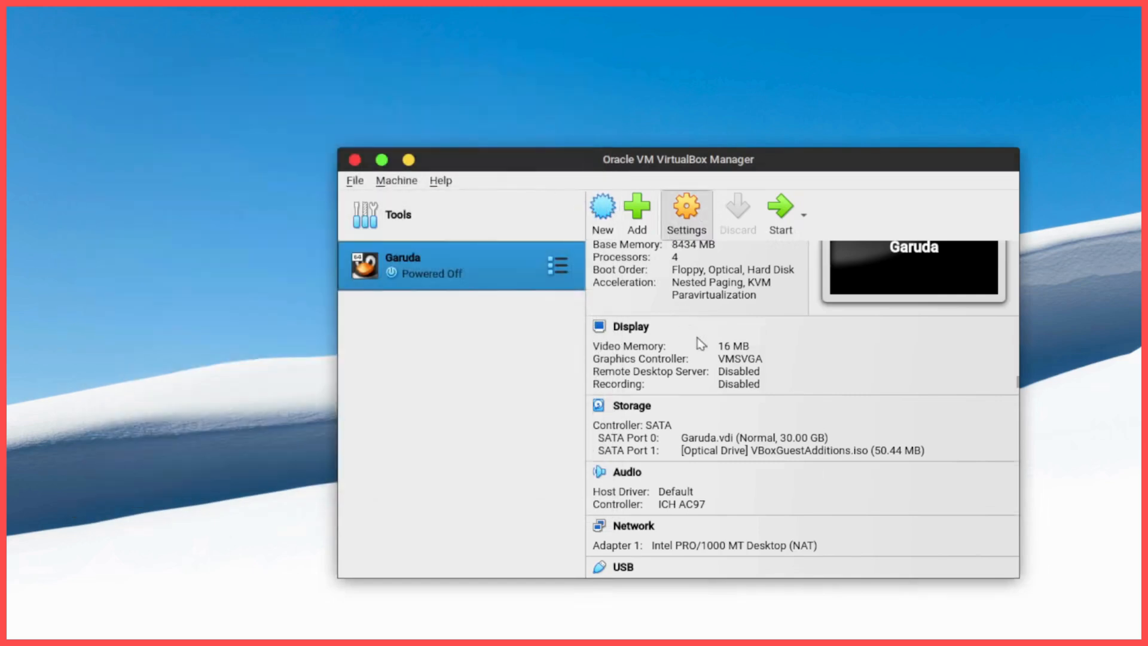
- Set Garuda's Display > Screen graphics controller to VBoxSVGA and save the settings
left_click(686, 213)
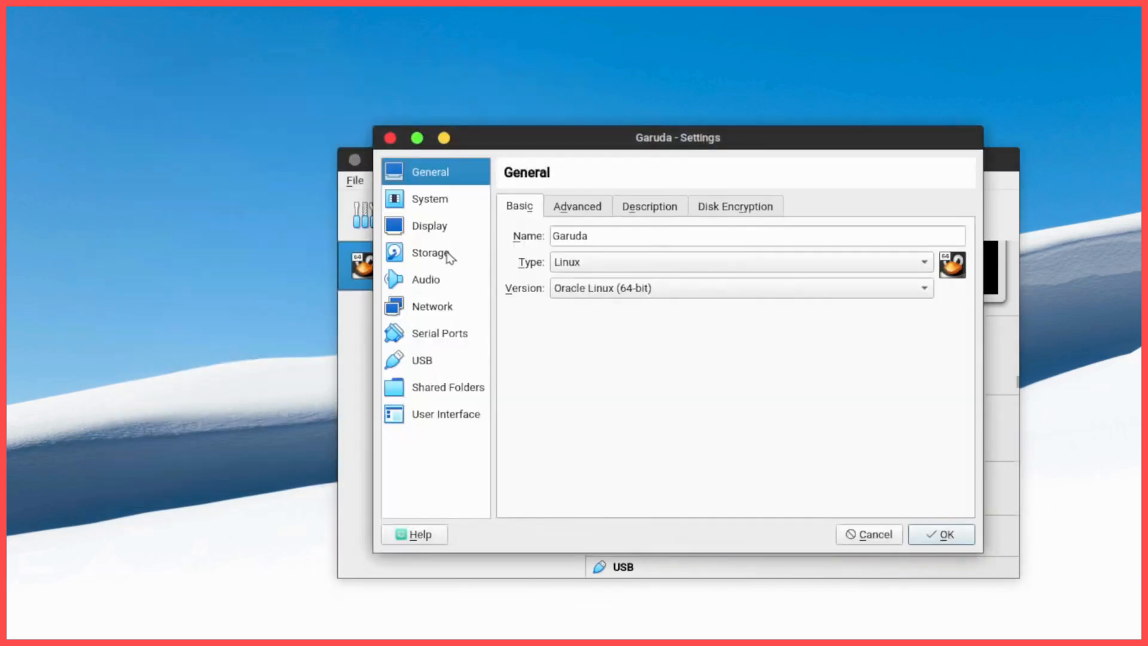
left_click(430, 252)
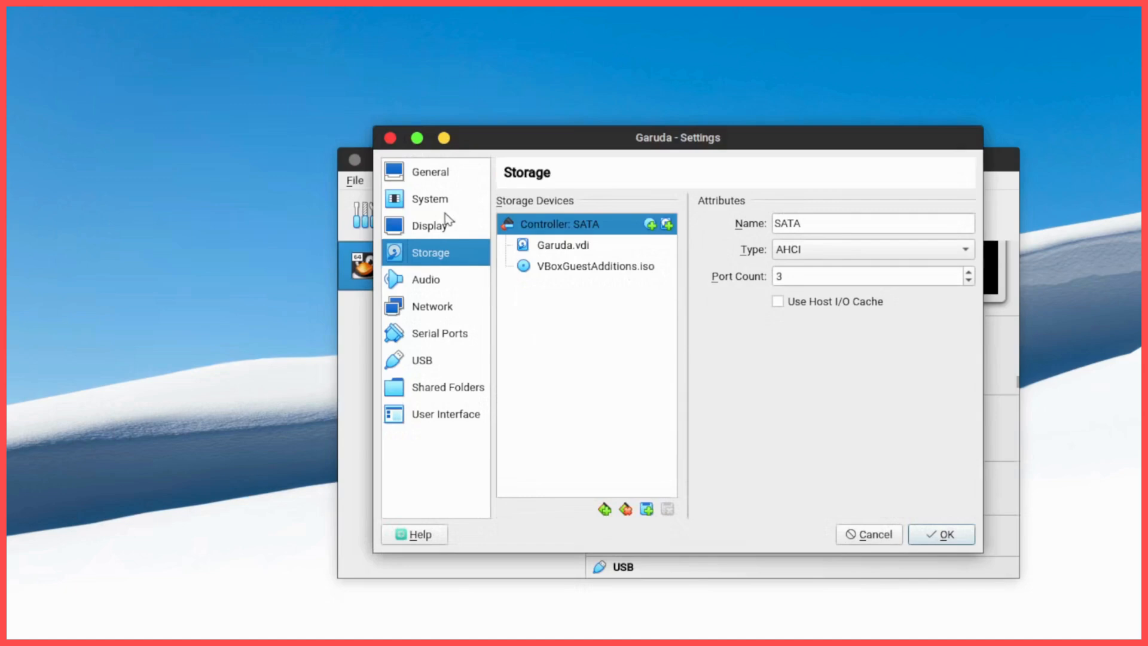
left_click(431, 171)
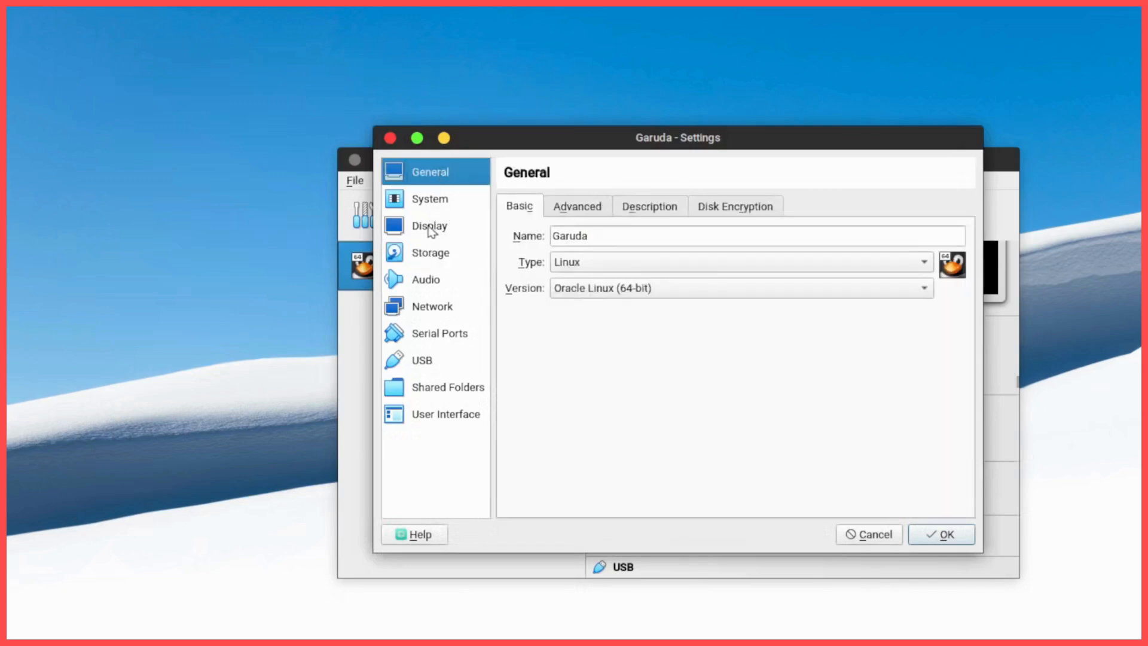
left_click(430, 226)
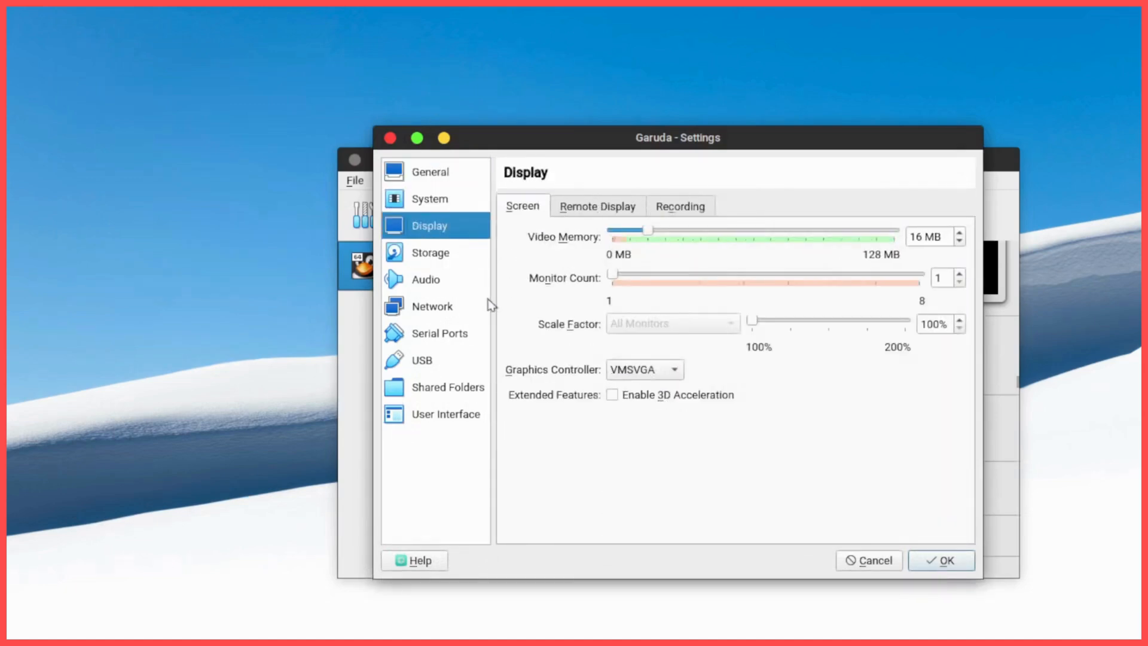
left_click(643, 370)
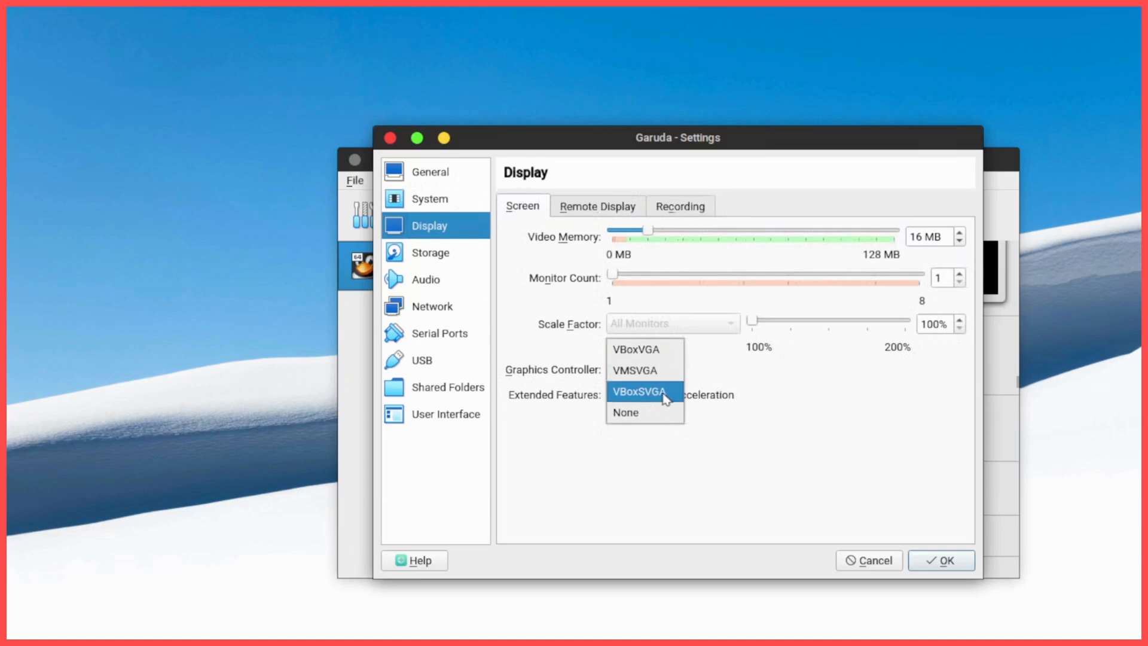
left_click(640, 392)
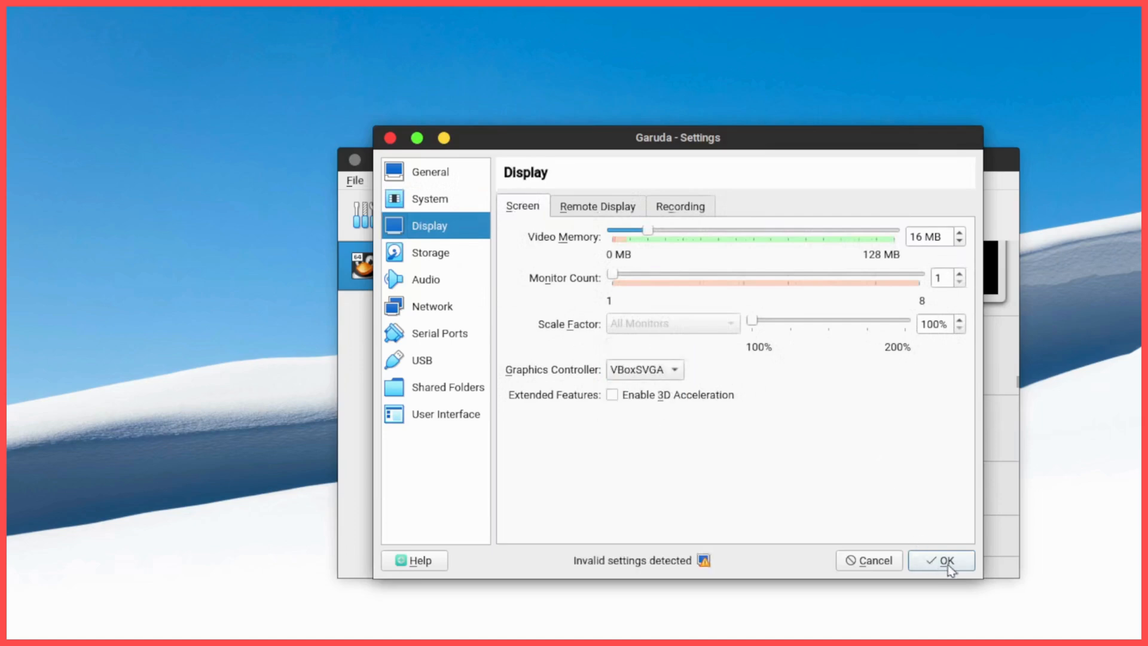
left_click(941, 559)
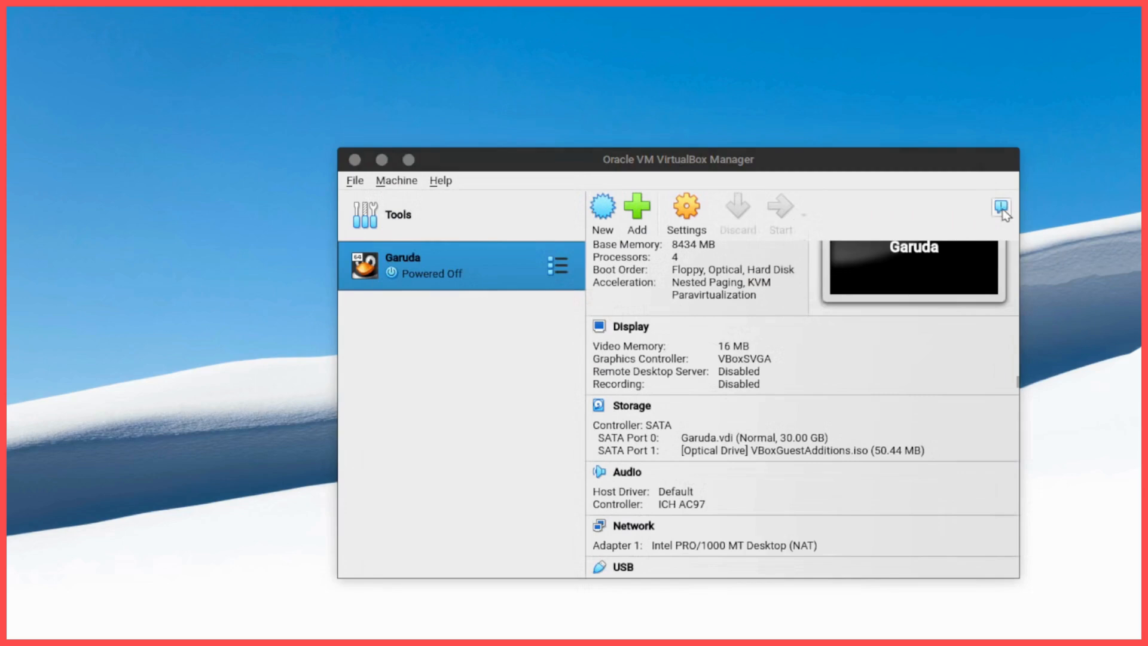
- Boot Garuda again with VBoxSVGA and log in to the garuda account
left_click(781, 213)
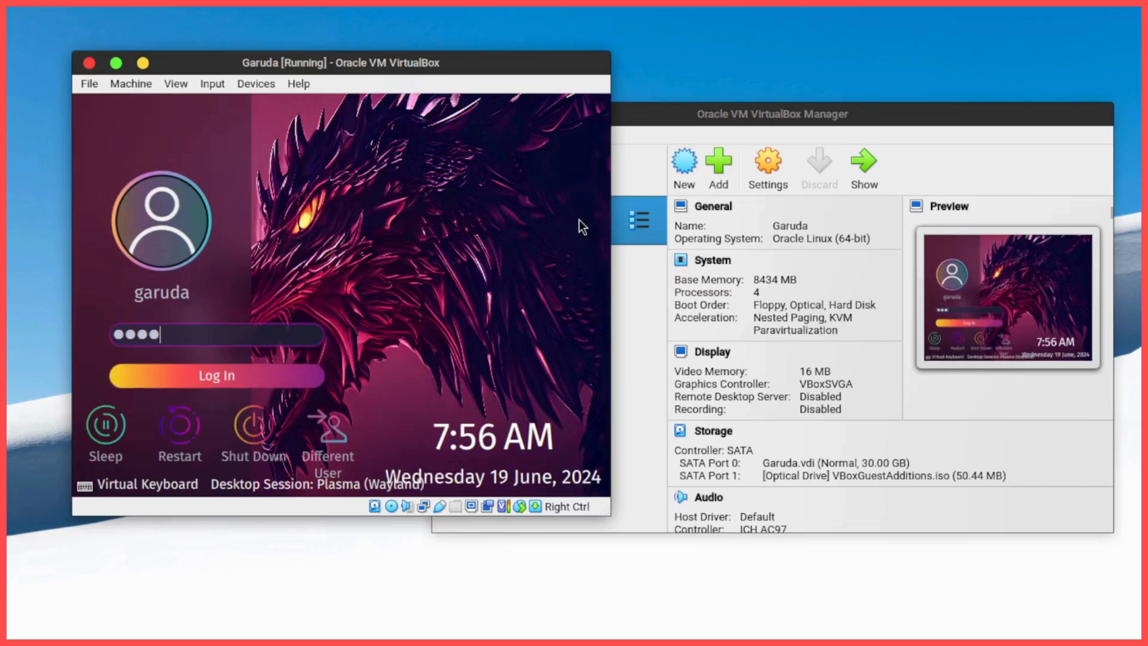
left_click(216, 374)
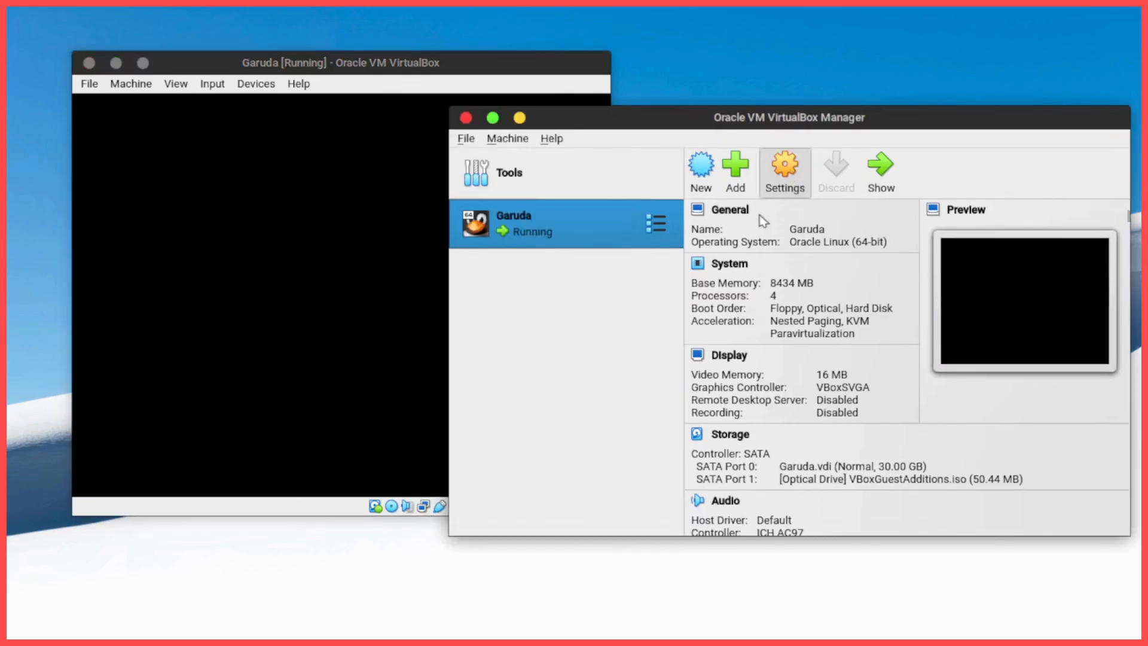
- Bring the enlarged Garuda guest view forward and close the Garuda Welcome window
left_click(783, 173)
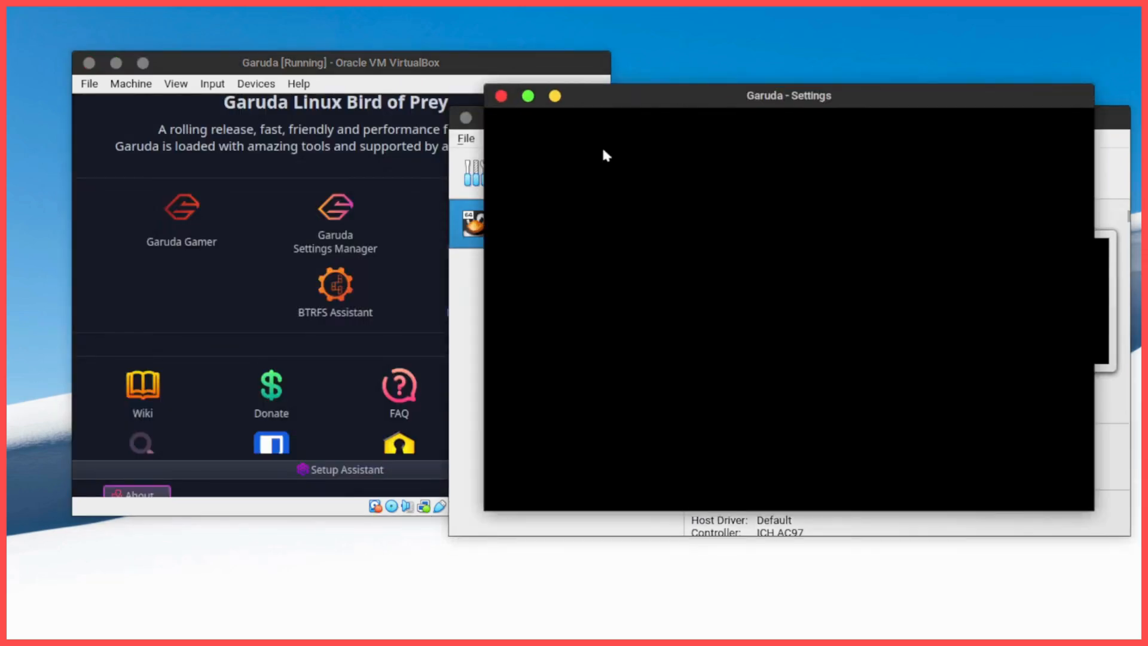
left_click(502, 96)
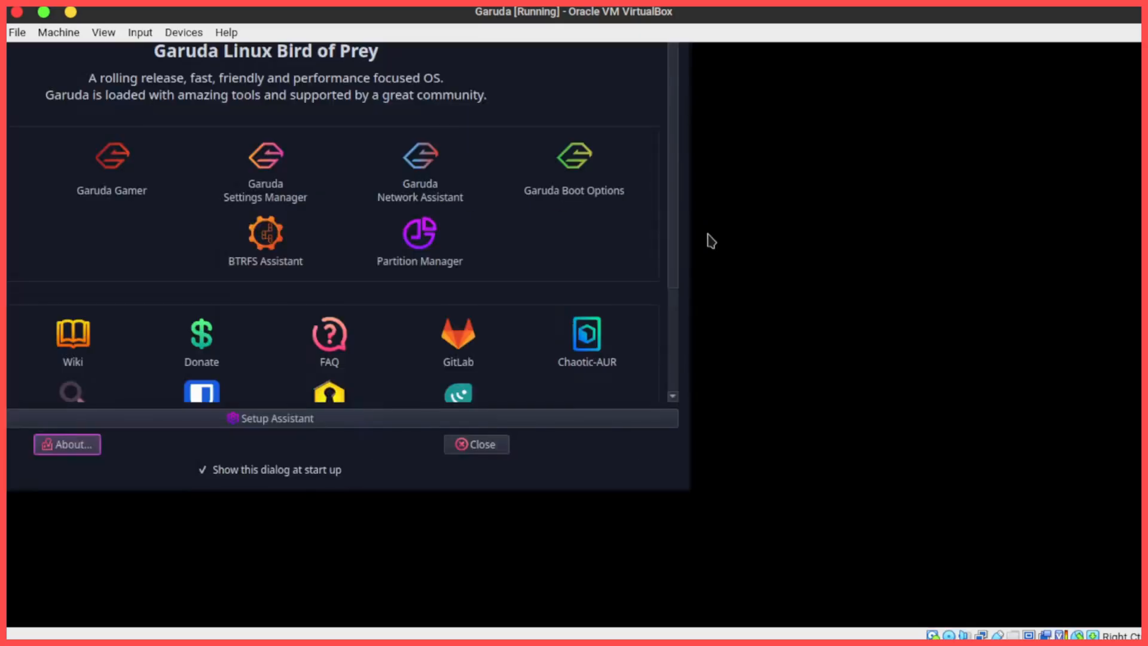
mouse_move(628, 155)
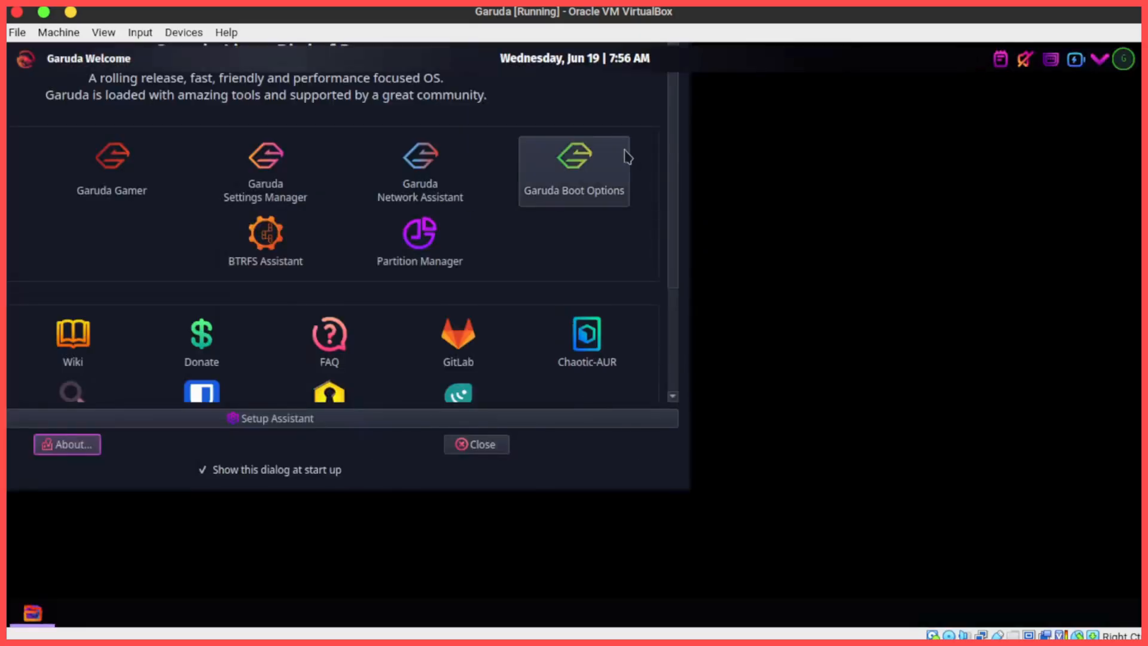
left_click(474, 444)
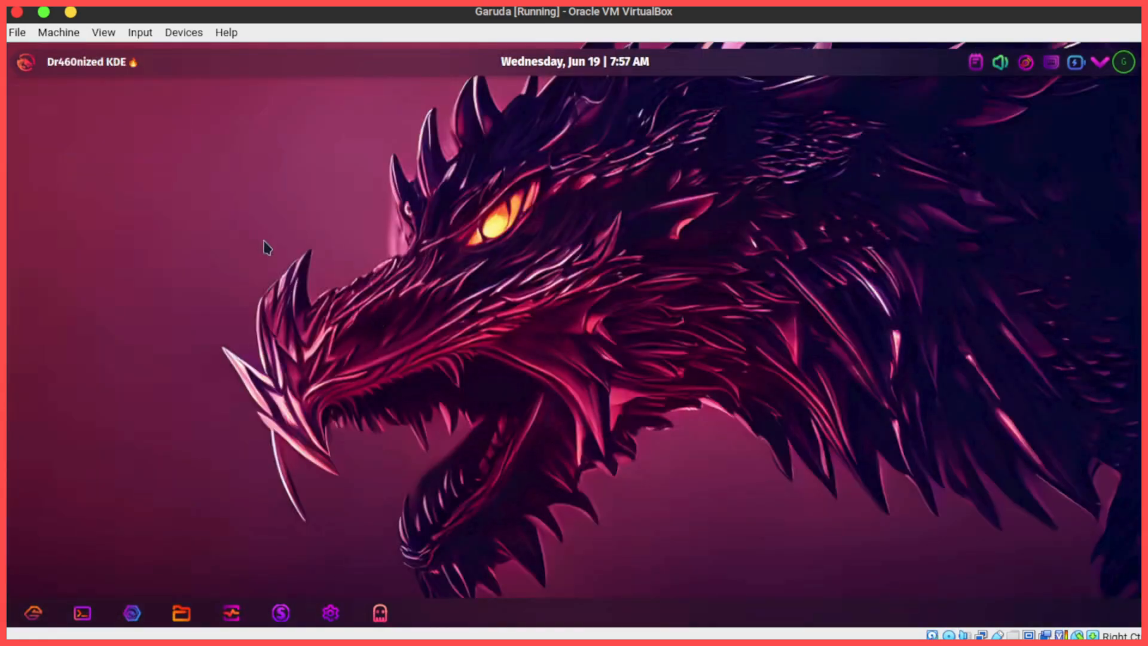
mouse_move(289, 235)
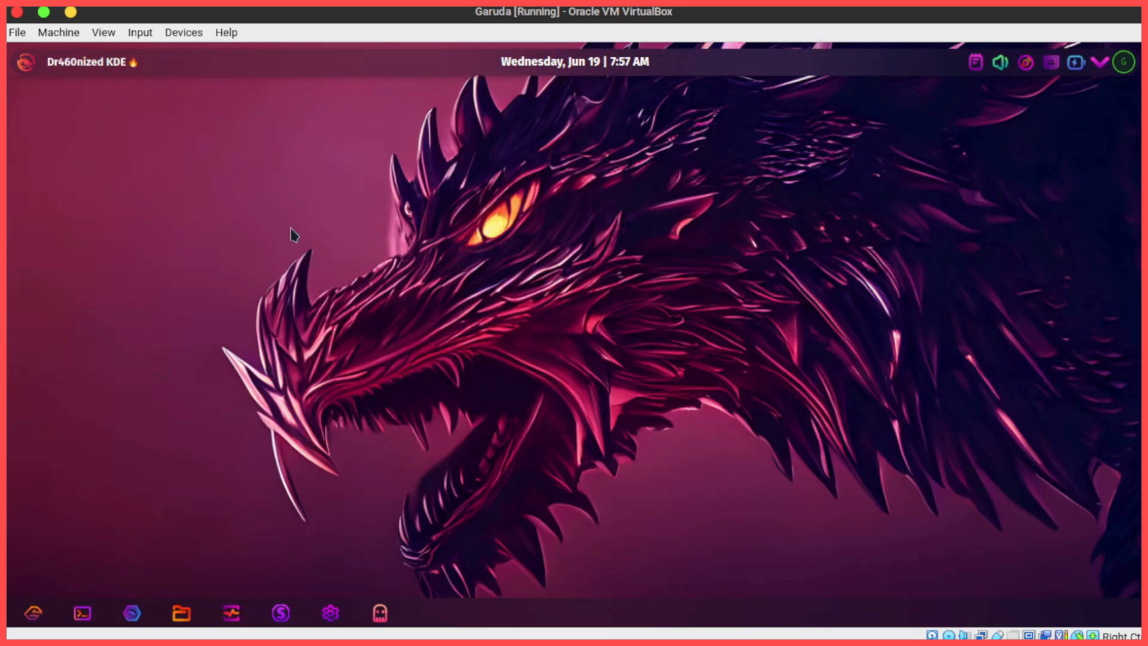
left_click(24, 61)
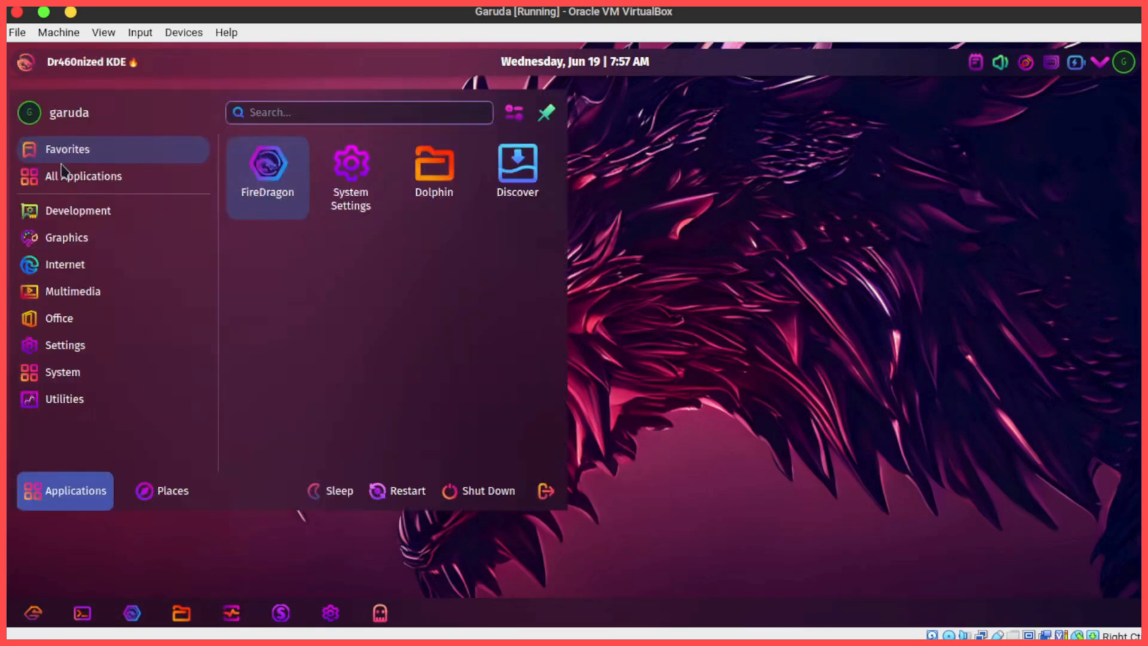
left_click(65, 265)
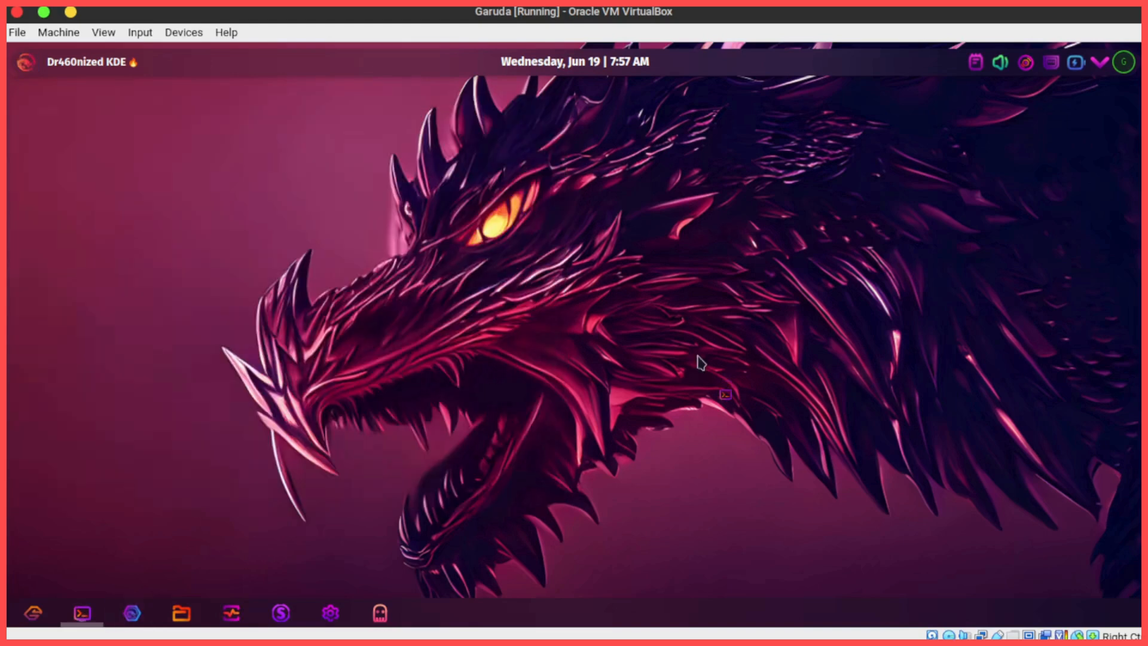
- Launch Konsole from the dock so neofetch shows the VirtualBox Graphics Adapter
left_click(80, 612)
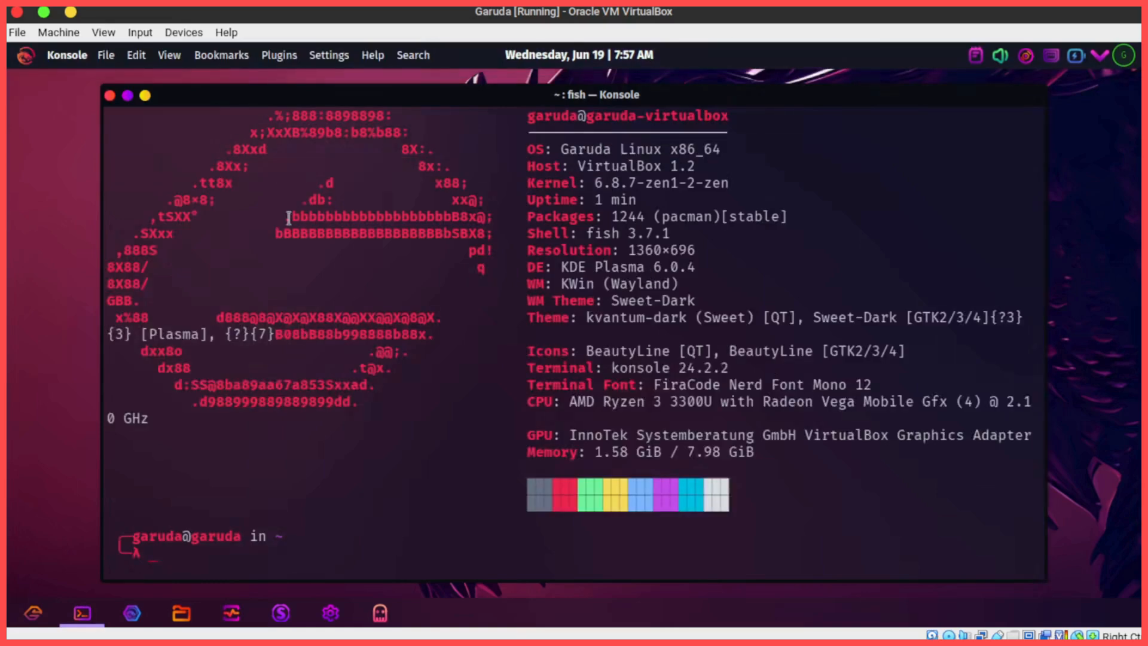
mouse_move(106, 105)
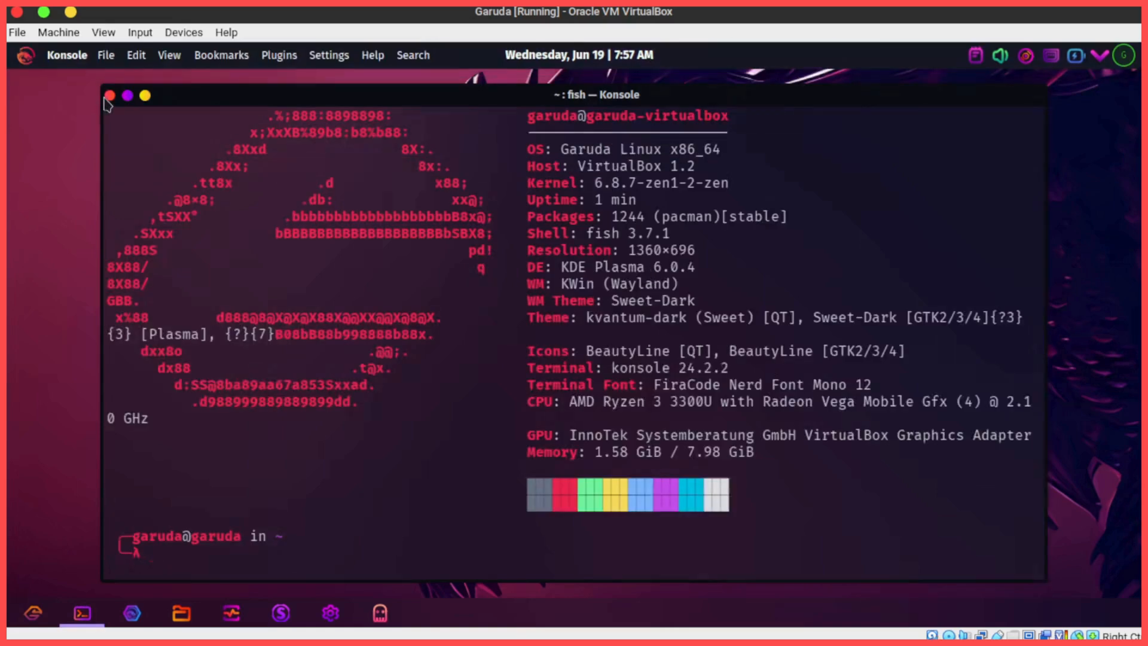